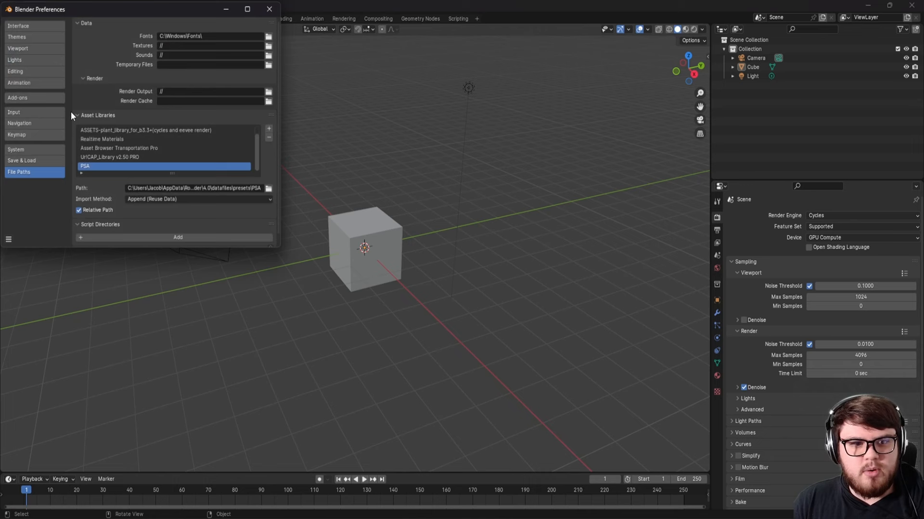
Review the System page with OptiX on the RTX 3090 Ti, then move to Interface settings.
left_click(16, 149)
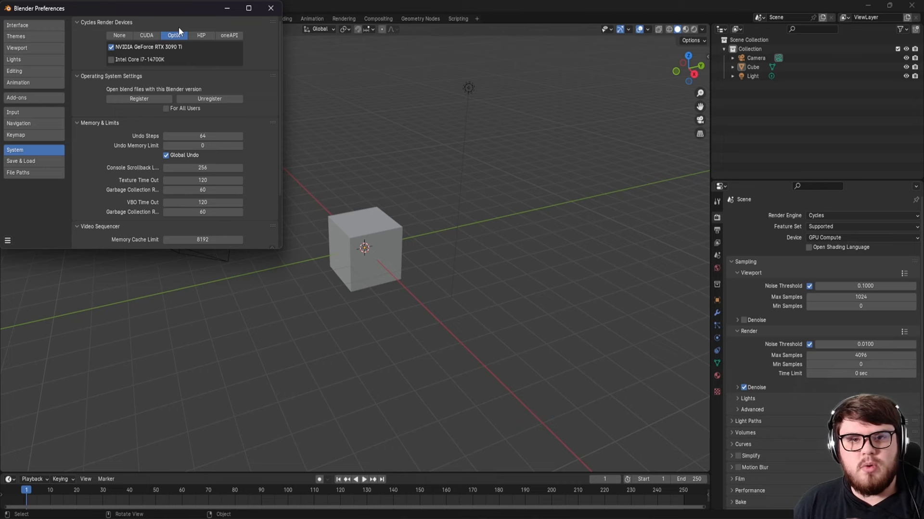
mouse_move(202, 137)
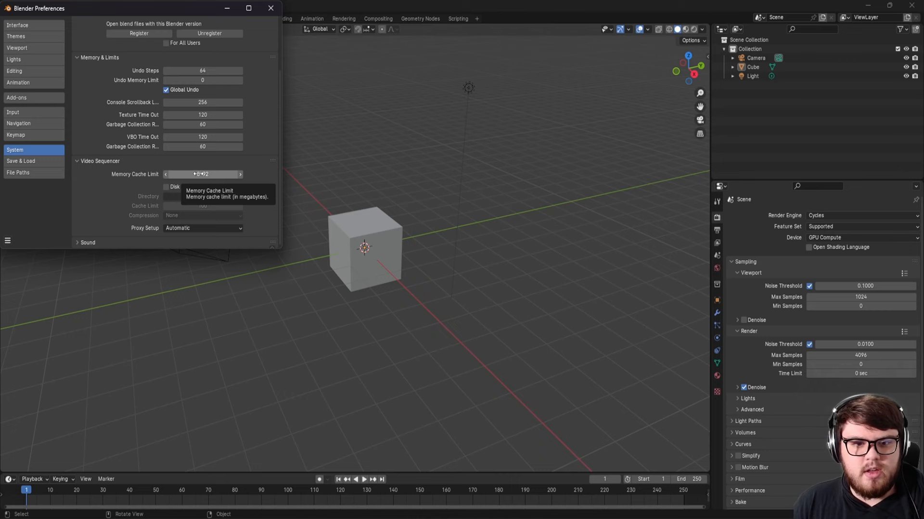
left_click(22, 25)
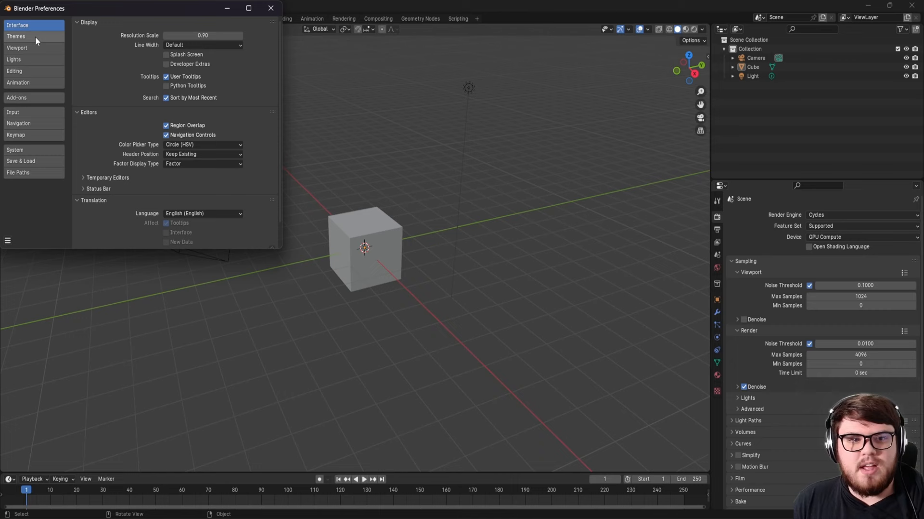
Show the Themes page and restore the Blender Dark theme preset.
left_click(17, 37)
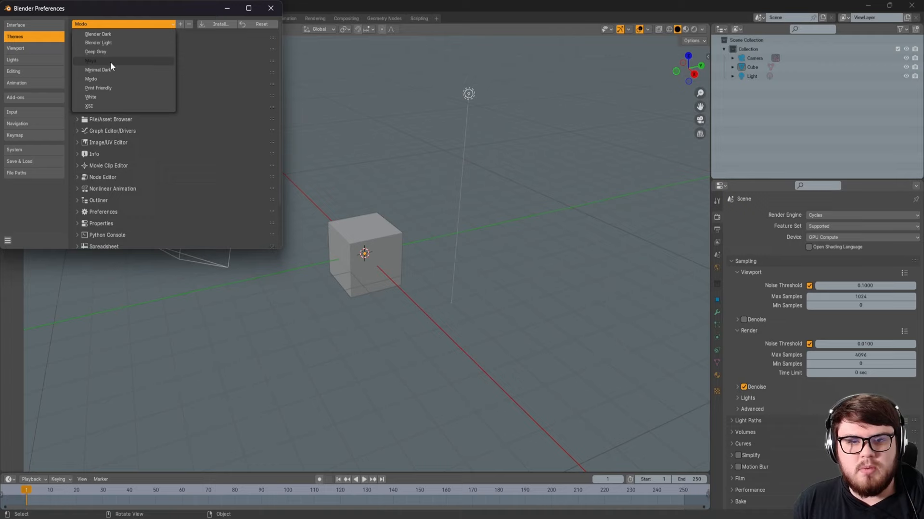
left_click(92, 33)
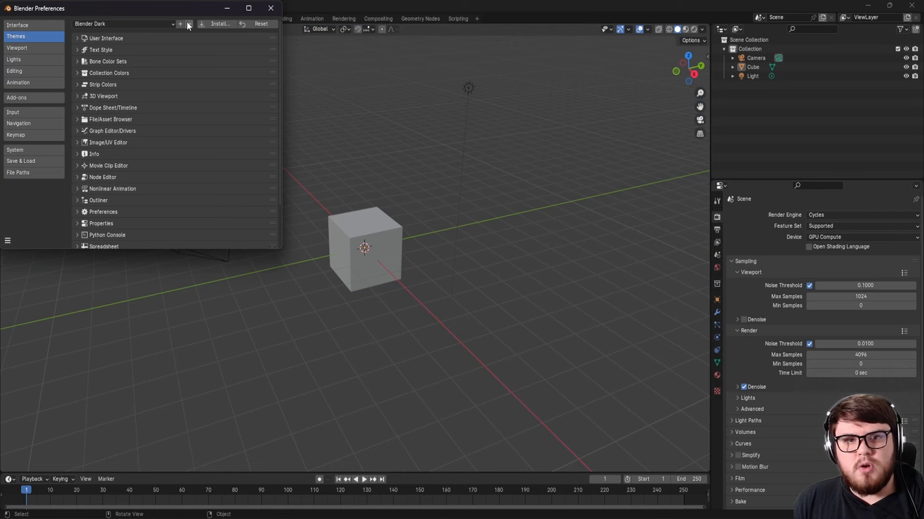
Switch viewport anti-aliasing off and back to 8 Samples, then move to the Animation page.
left_click(19, 48)
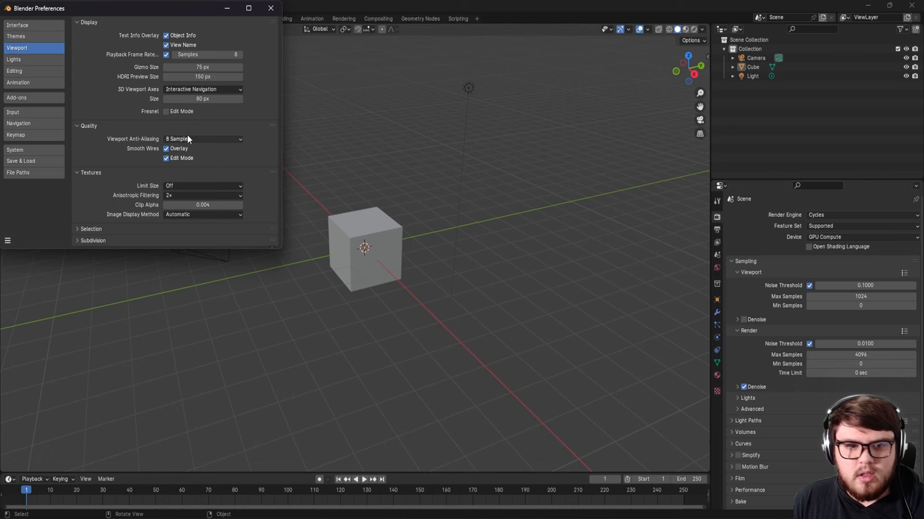
left_click(202, 139)
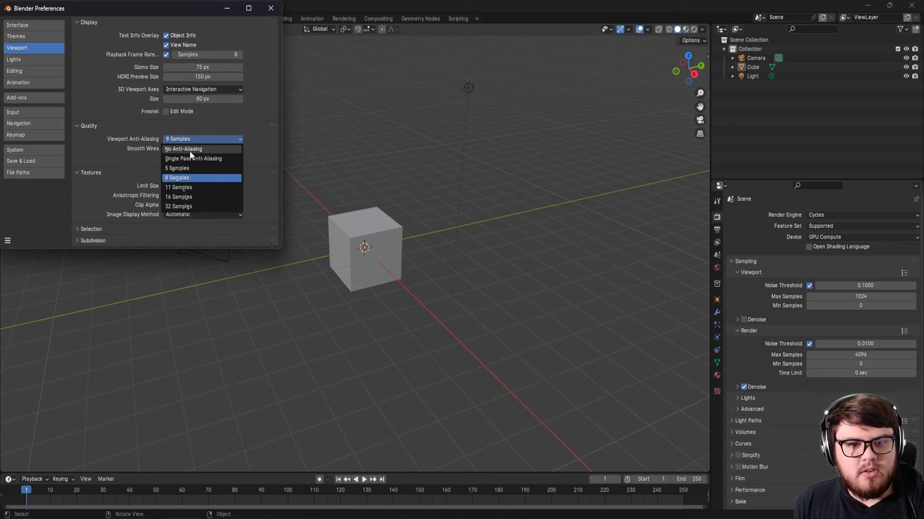
left_click(182, 148)
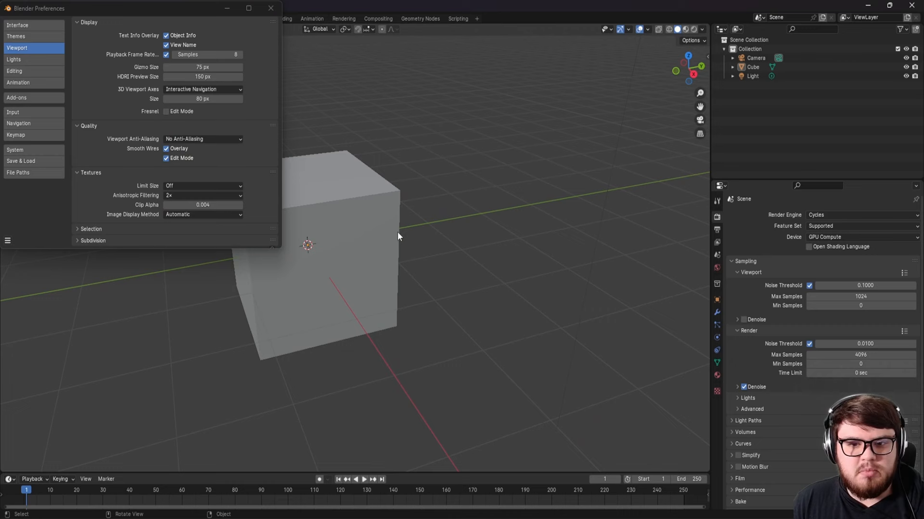
left_click(202, 138)
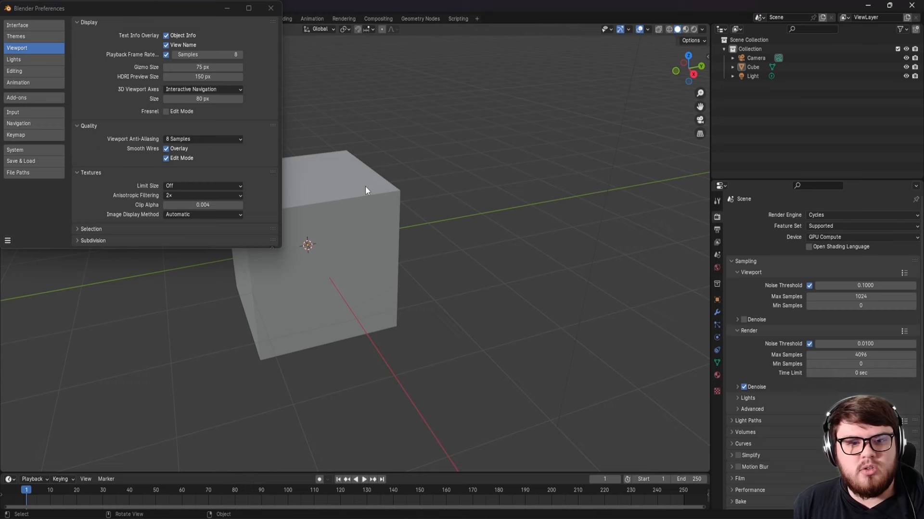
left_click(17, 83)
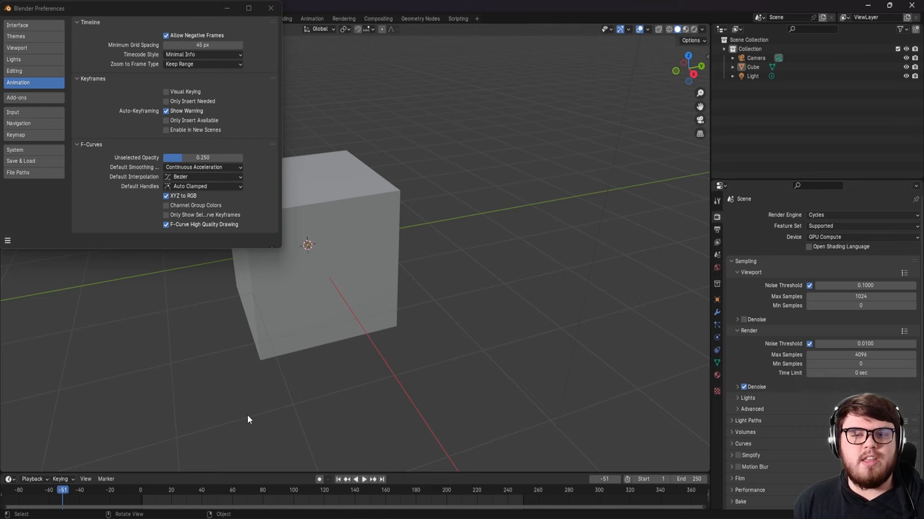
Show the Add-ons page listing official add-ons with A.N.T. Landscape enabled.
left_click(33, 97)
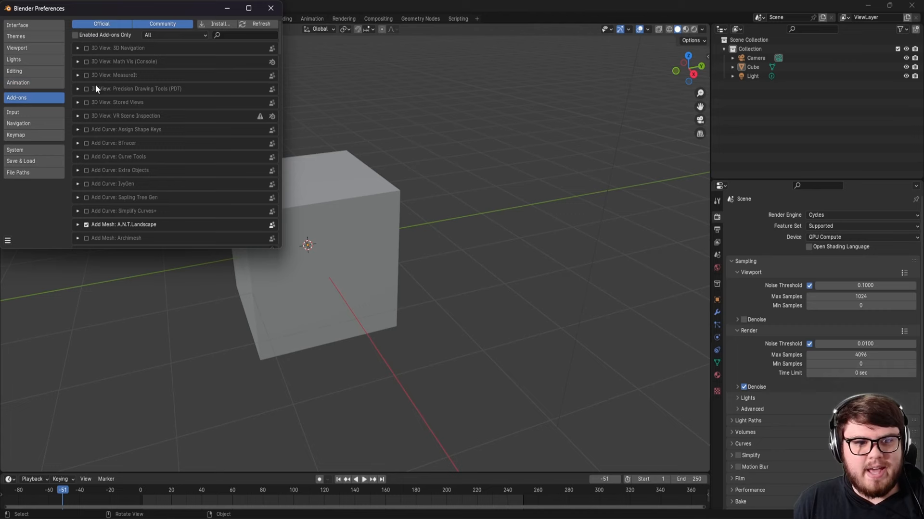
Check Node Wrangler and A.N.T. Landscape via 'node' and 'land' searches, then add a Landscape mesh.
type("node")
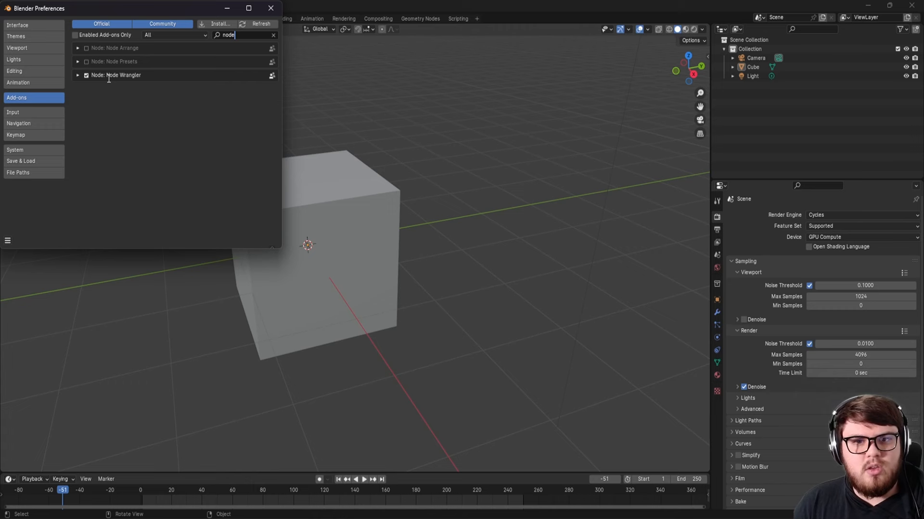
type("land")
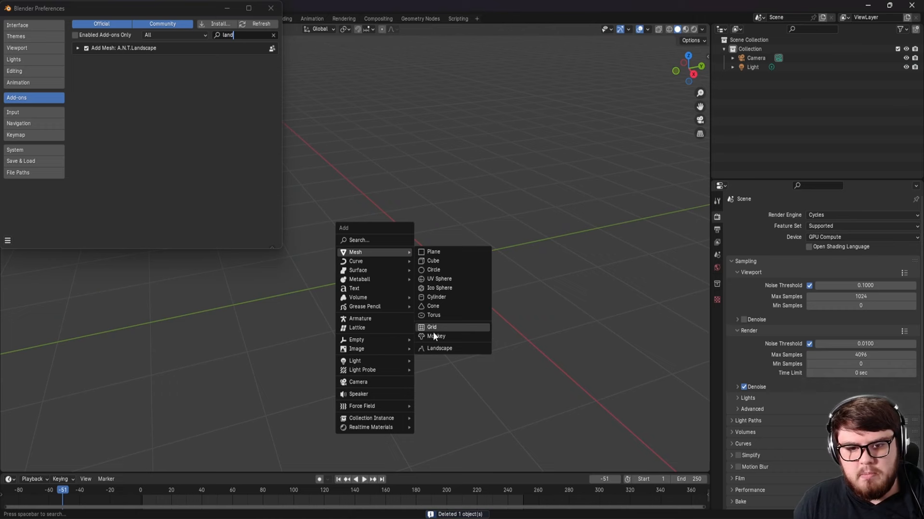
left_click(440, 348)
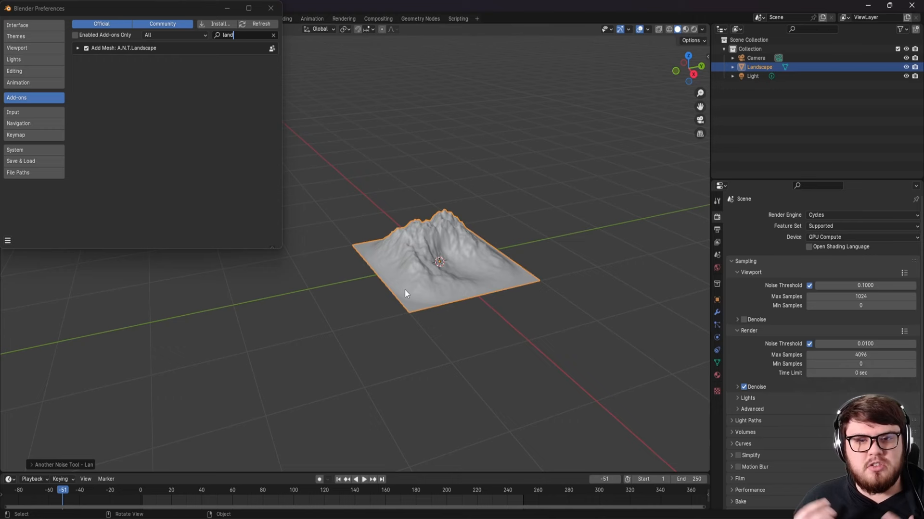
Filter add-ons by 'planes' to confirm Import Images as Planes is enabled, then show Navigation.
type("planes")
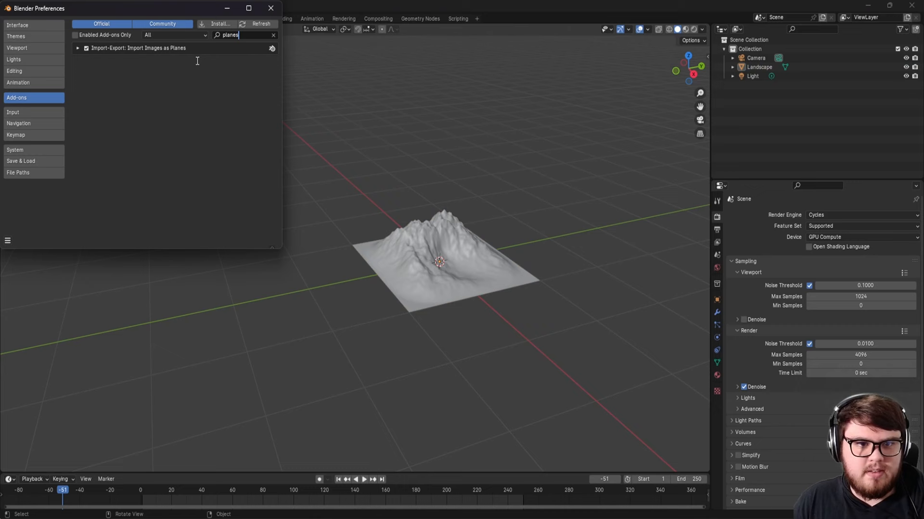
mouse_move(429, 144)
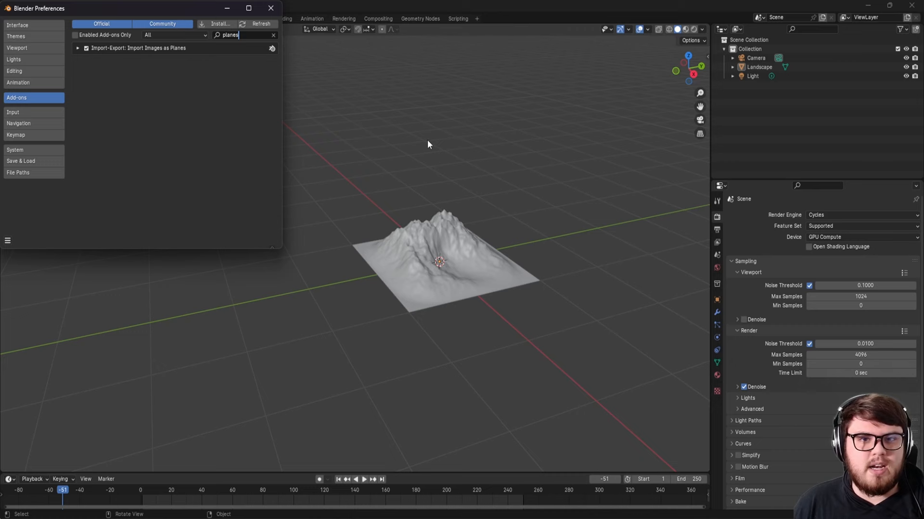
left_click(24, 124)
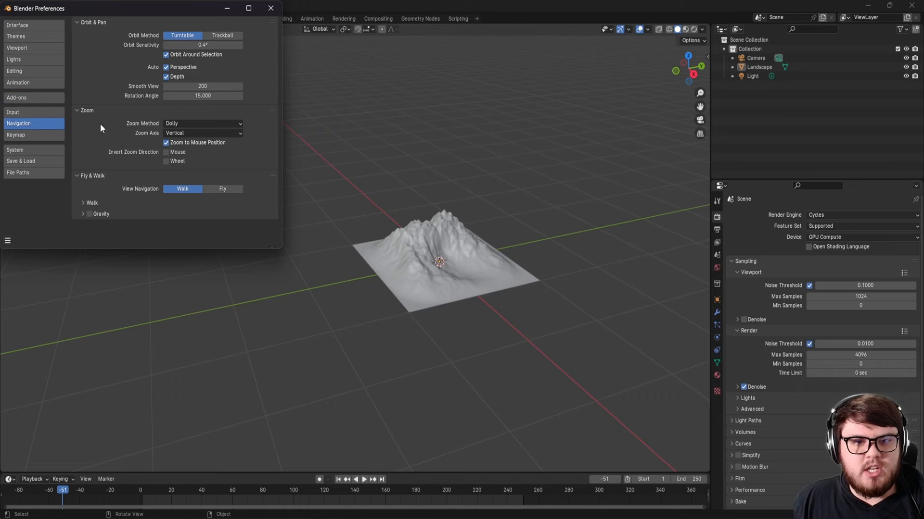
Review Navigation settings with orbit around selection and zoom to mouse, then orbit above the landscape.
left_click(429, 257)
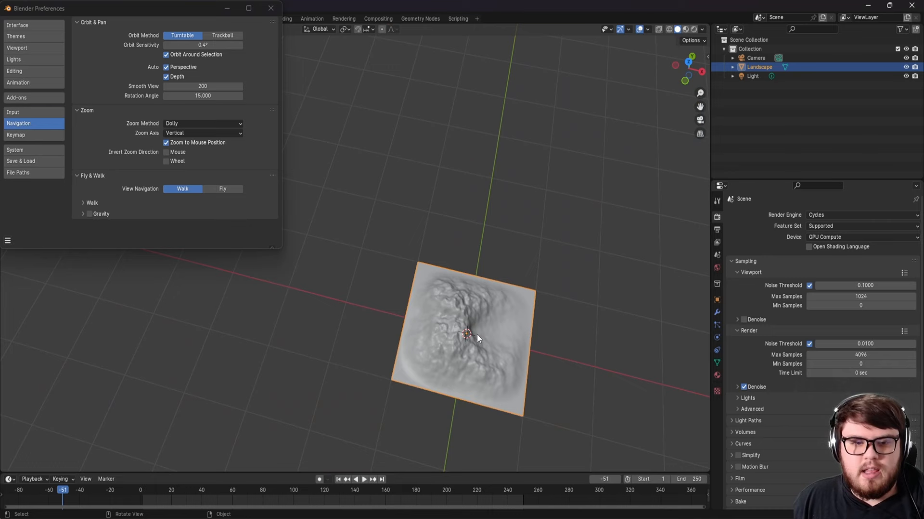
left_click_drag(477, 338, 416, 237)
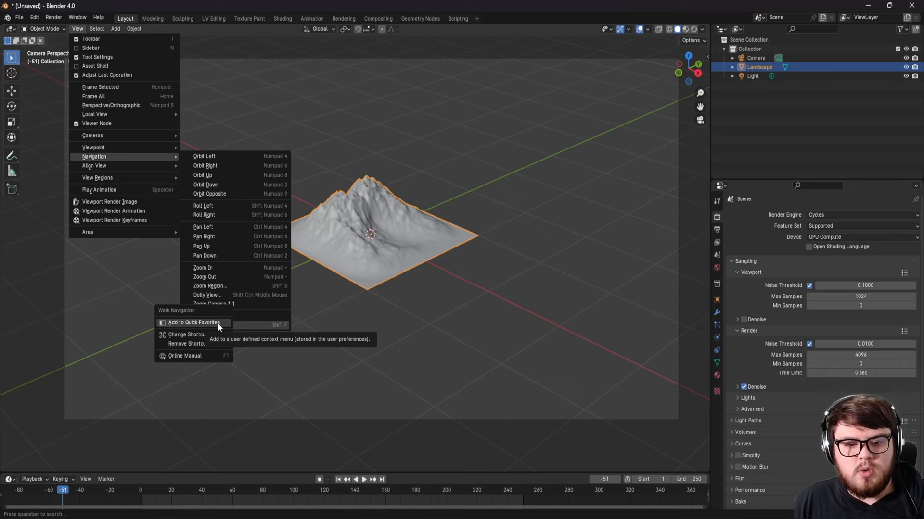
Add the Walk Navigation command to Quick Favorites.
left_click(176, 310)
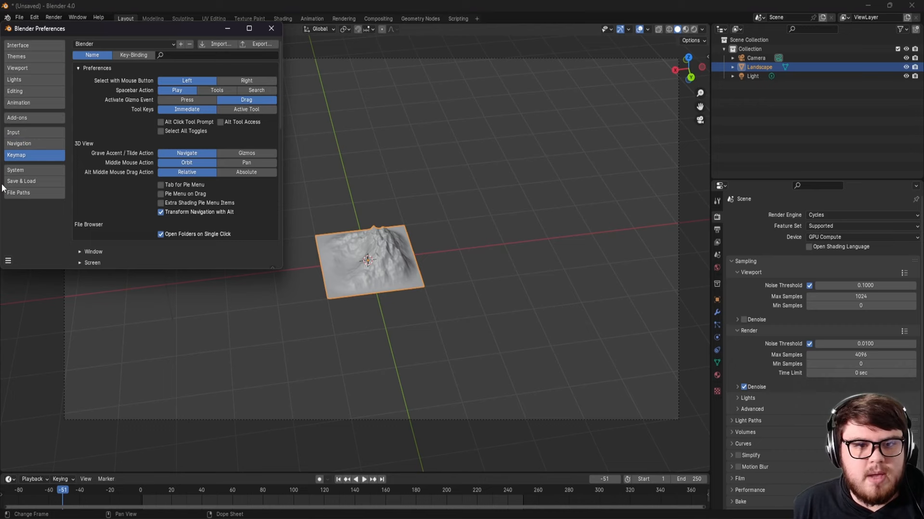
Reopen Preferences and show the File Paths page with the PSA asset library listed.
left_click(247, 81)
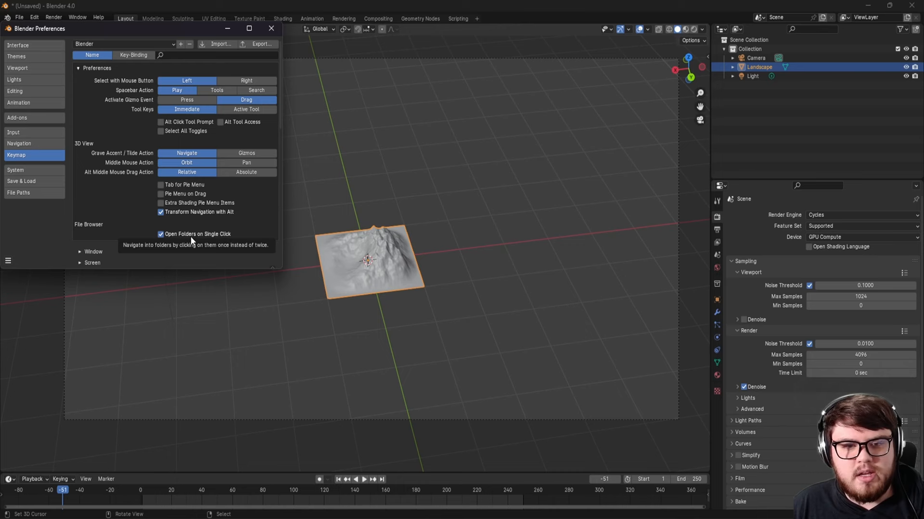
mouse_move(185, 244)
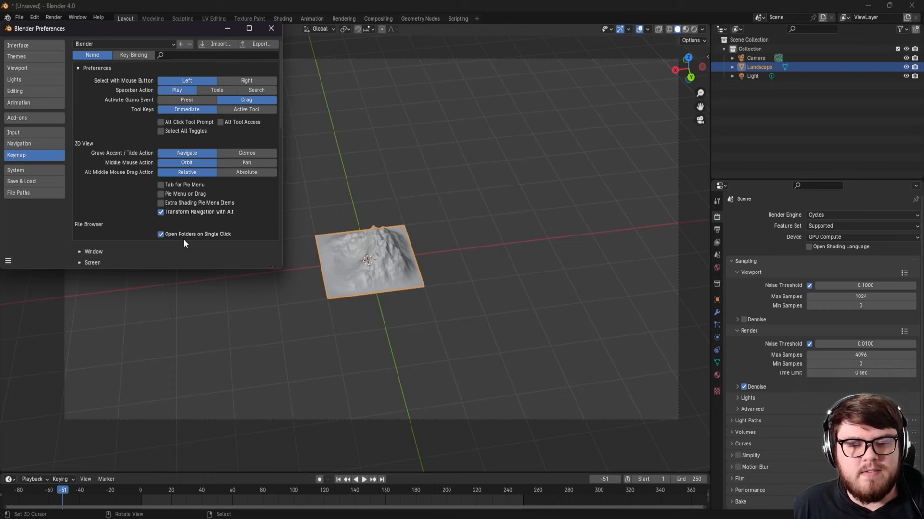
left_click(18, 192)
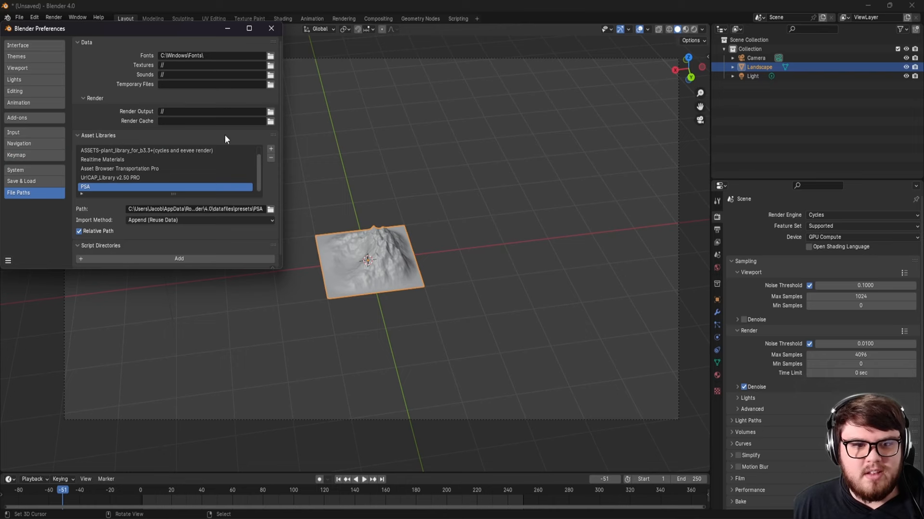
mouse_move(190, 172)
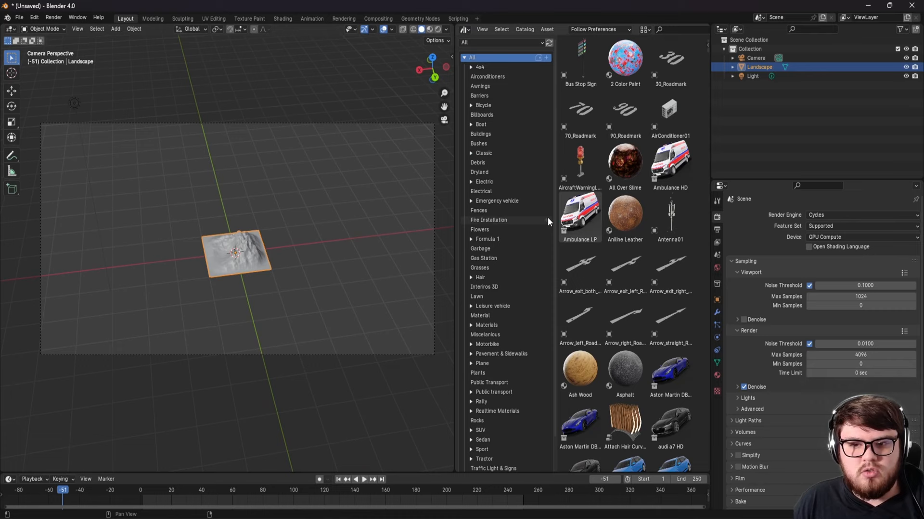
Resize the editor areas so the viewport shows the landscape terrain again.
left_click_drag(579, 214, 235, 247)
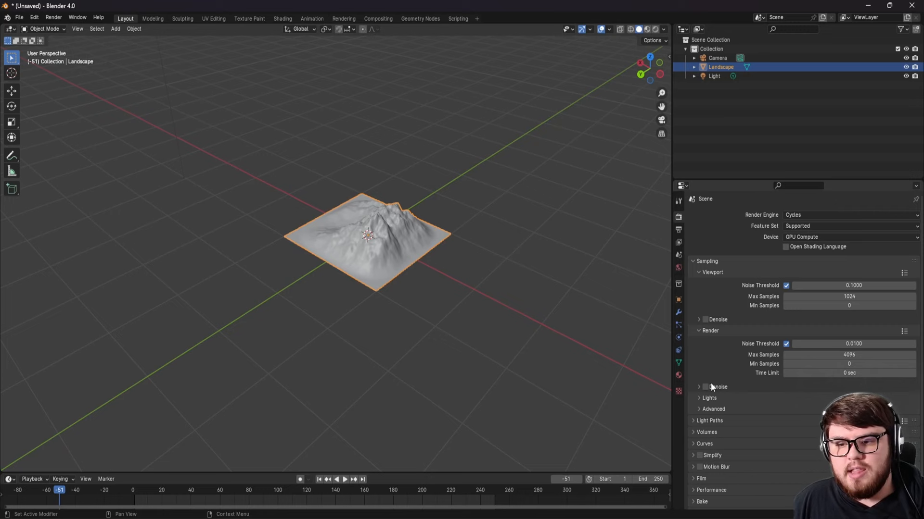
mouse_move(678, 242)
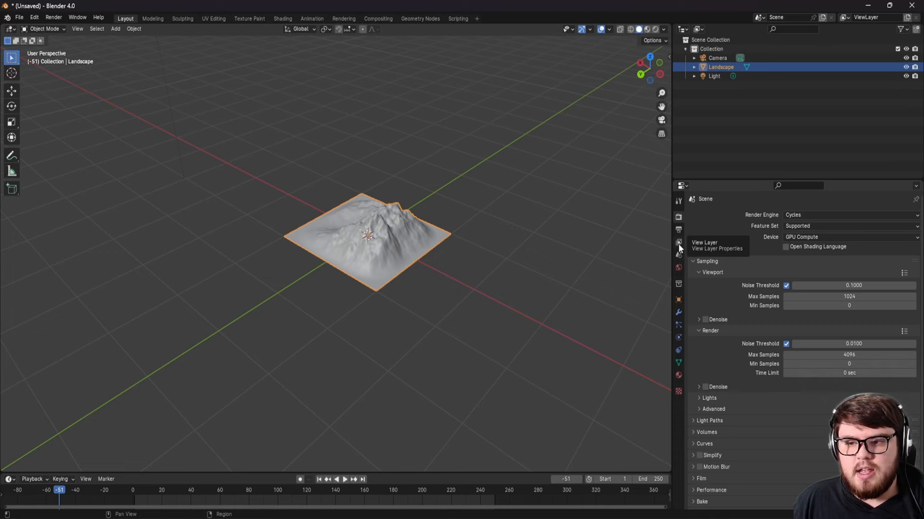
Switch off Denoise for final renders in the Cycles Sampling settings.
left_click(379, 18)
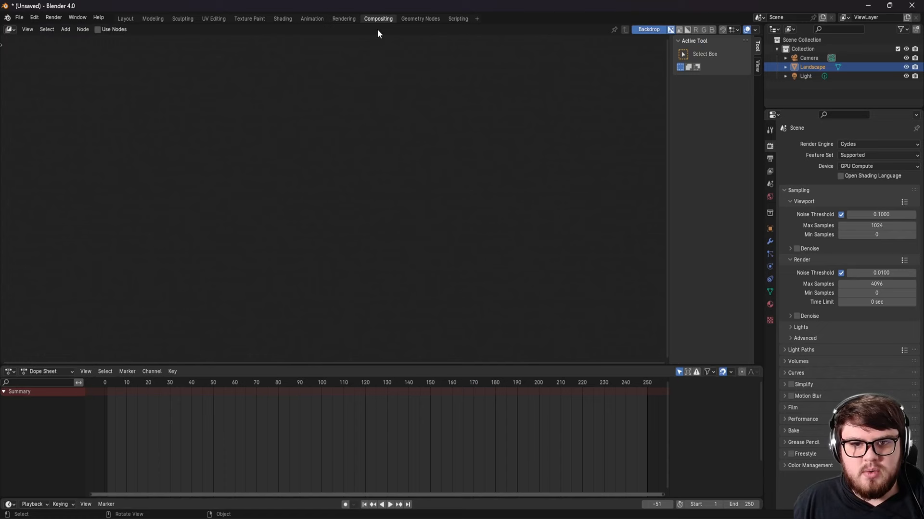
Enable Use Nodes and add a Denoise node linking image, normal and albedo to the Composite output.
left_click(98, 29)
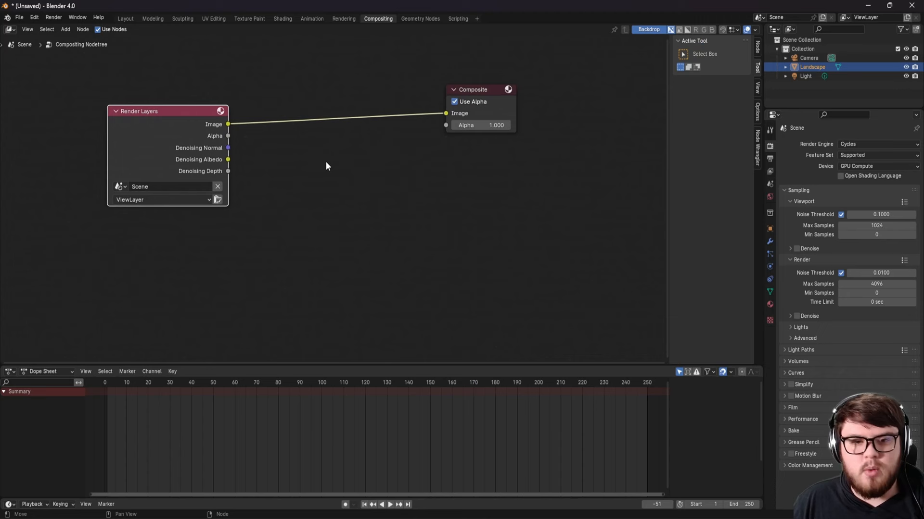
type("deno")
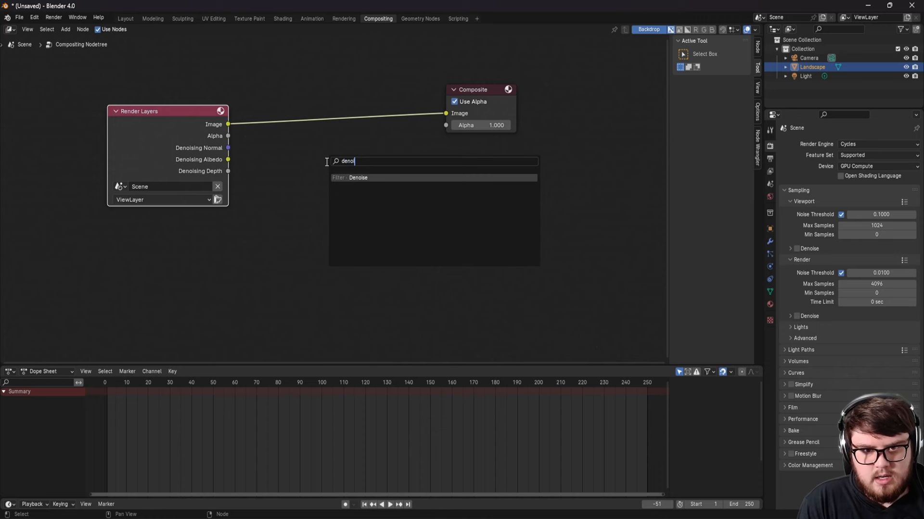
left_click(358, 177)
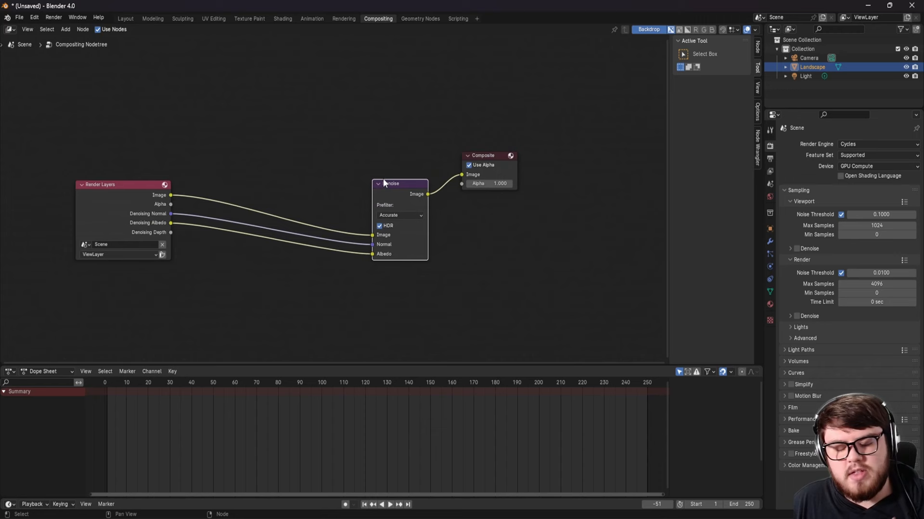
left_click_drag(400, 182, 379, 173)
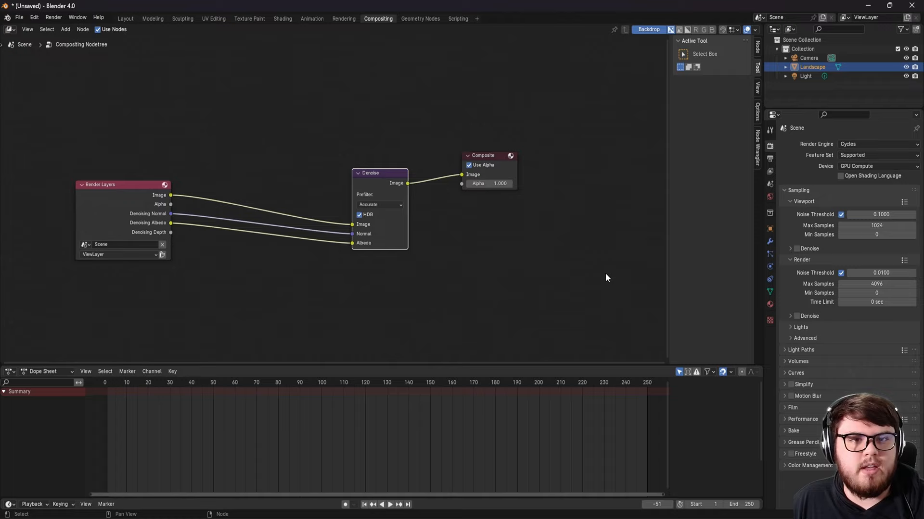
Back in the Layout workspace, uncheck Reflective and Refractive caustics under Light Paths.
left_click(126, 18)
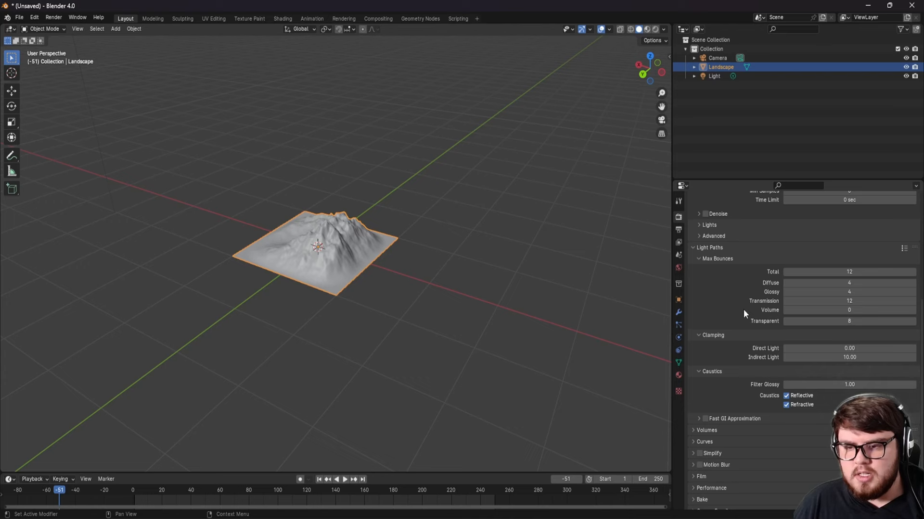
mouse_move(849, 300)
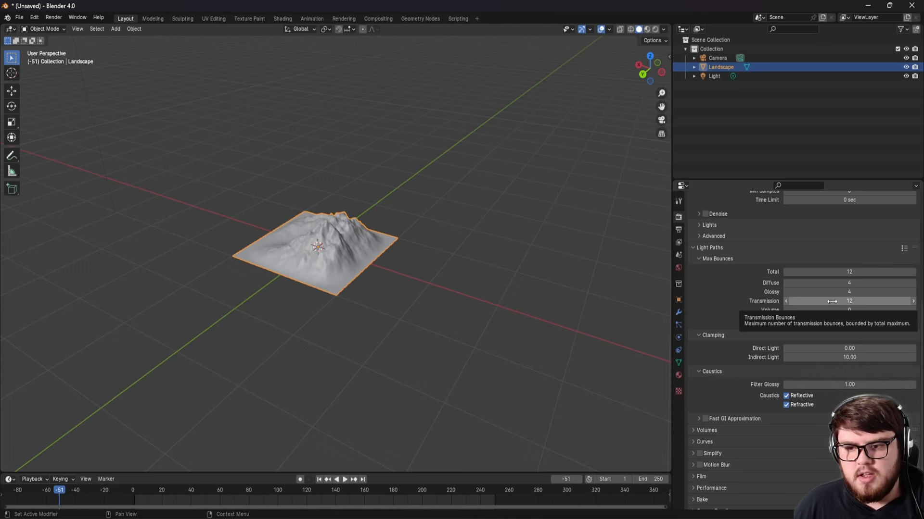
mouse_move(849, 271)
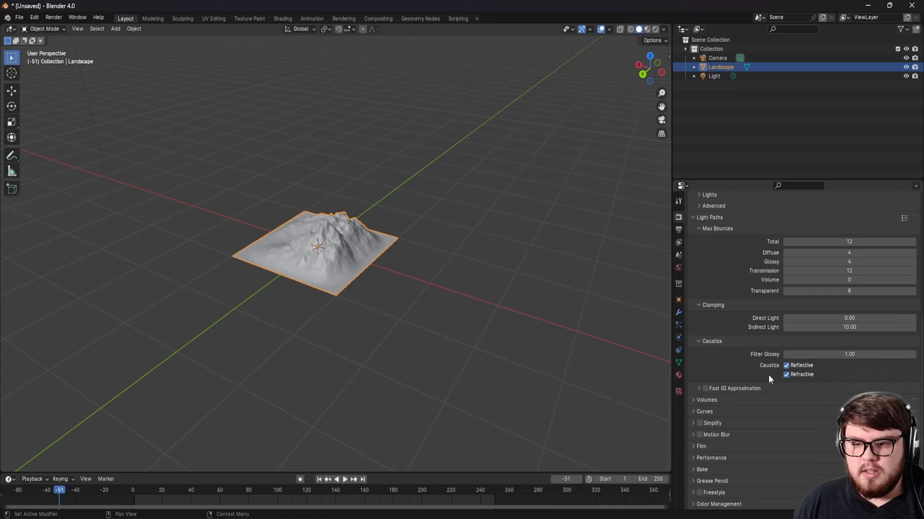
mouse_move(779, 374)
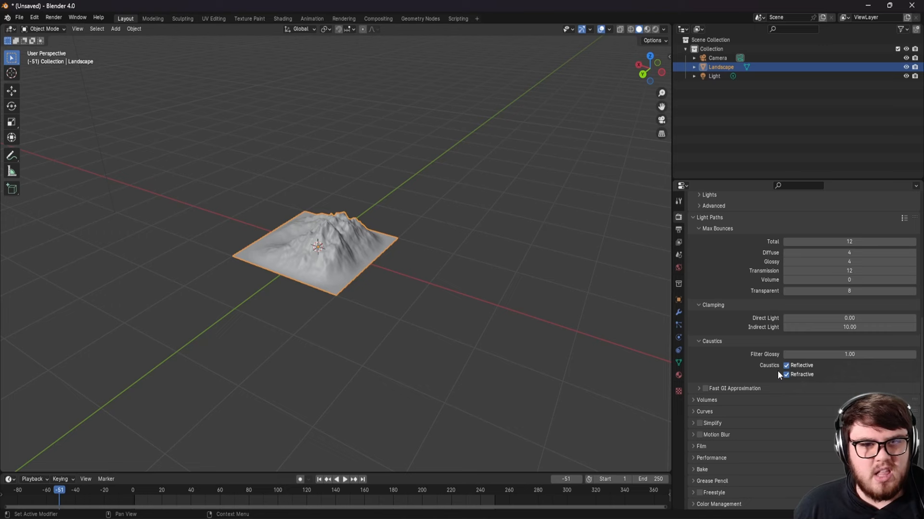
left_click(785, 366)
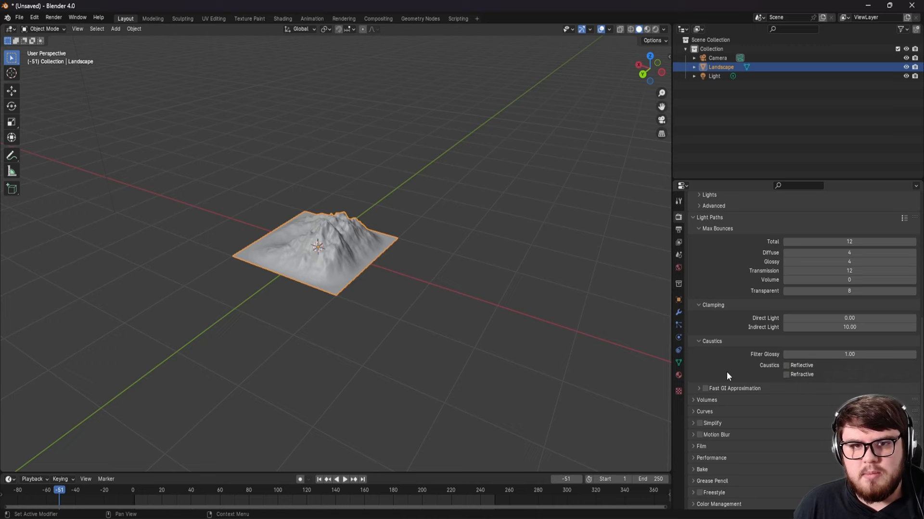
mouse_move(787, 354)
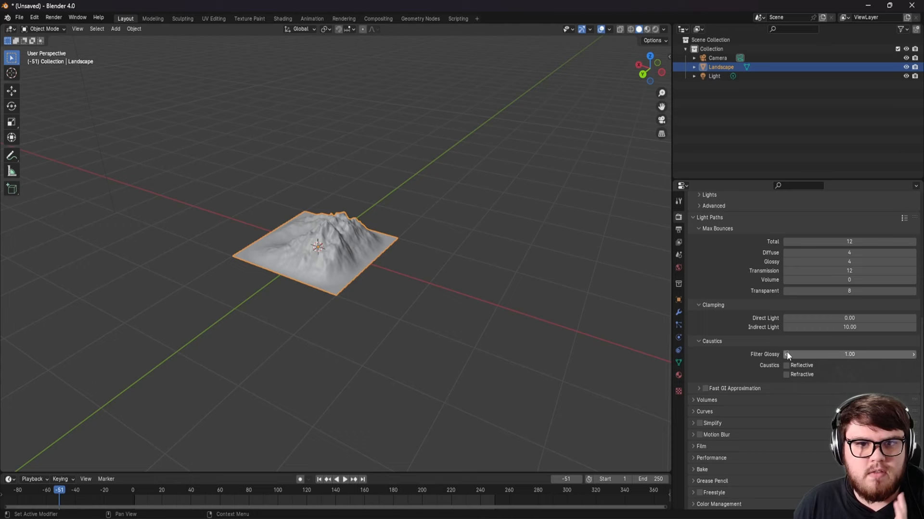
Enable Fast GI Approximation with Replace, 3 viewport bounces and 6 render bounces.
left_click(704, 388)
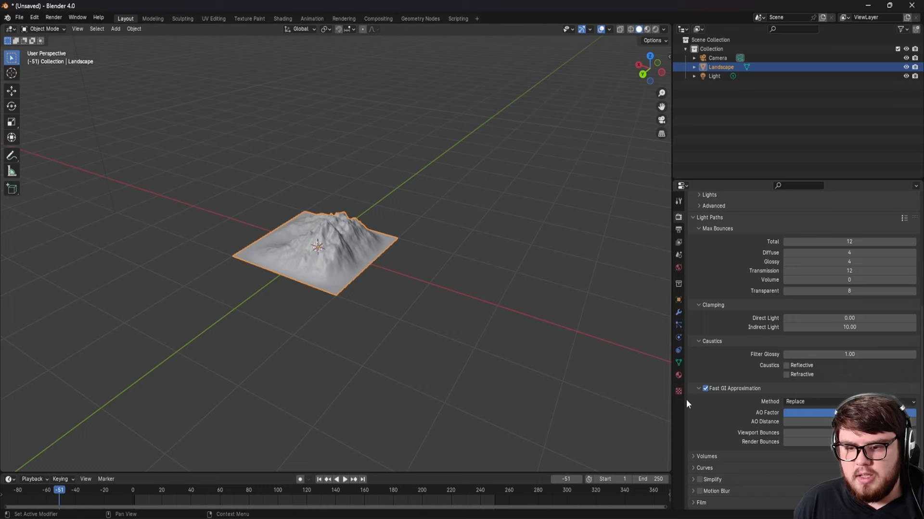
scroll("down", 3)
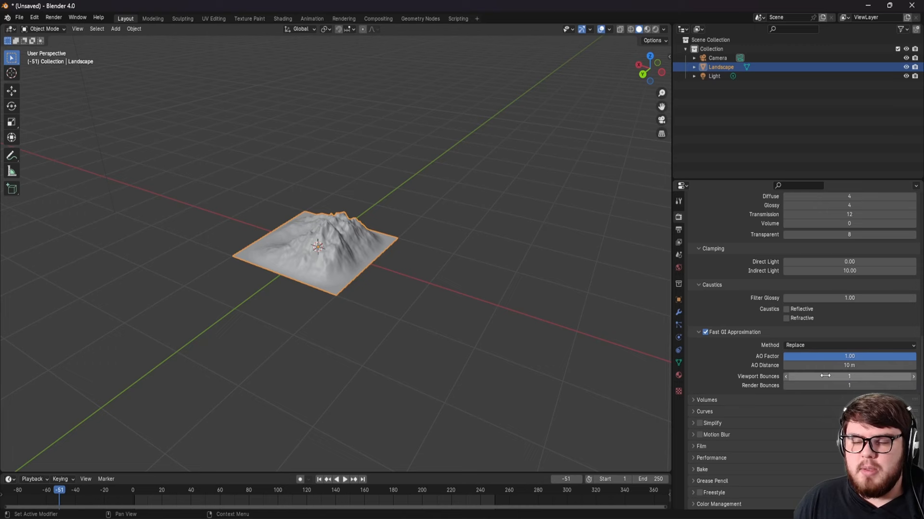
mouse_move(483, 319)
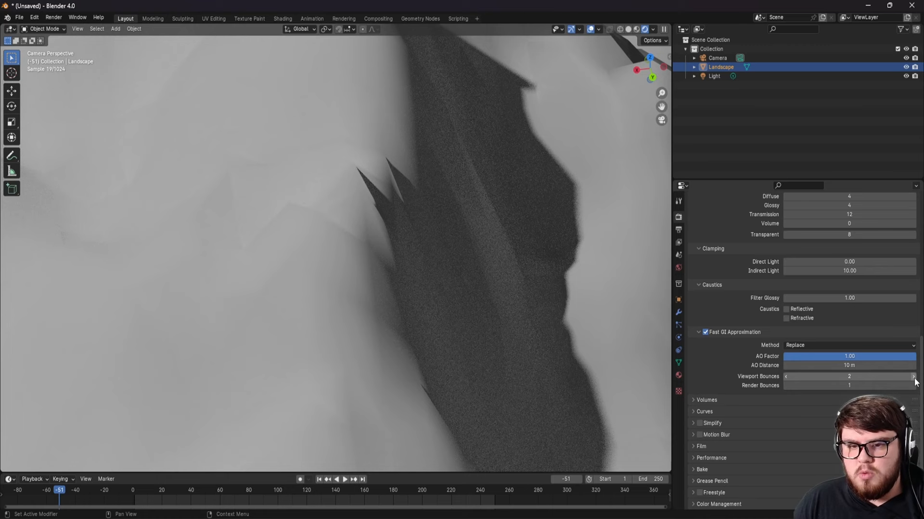
left_click(911, 377)
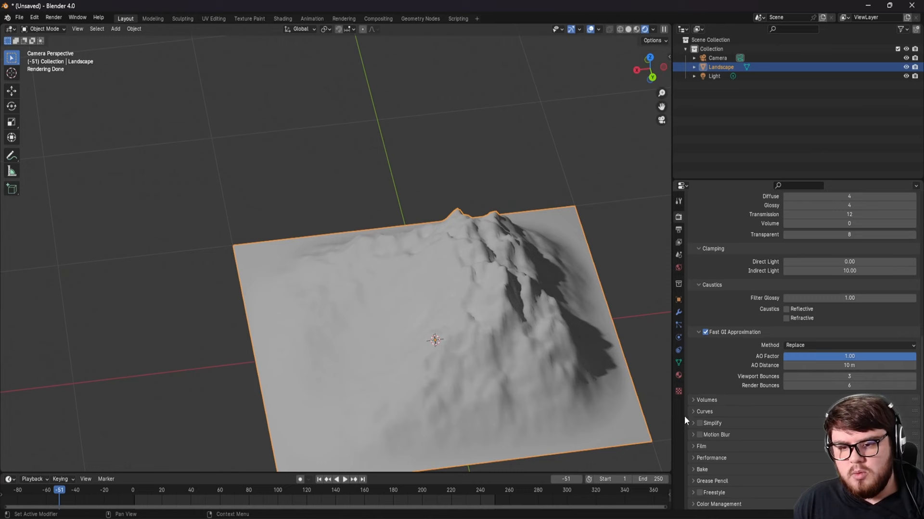
Enable Simplify with the viewport texture limit at 512, render textures left unlimited.
left_click(694, 423)
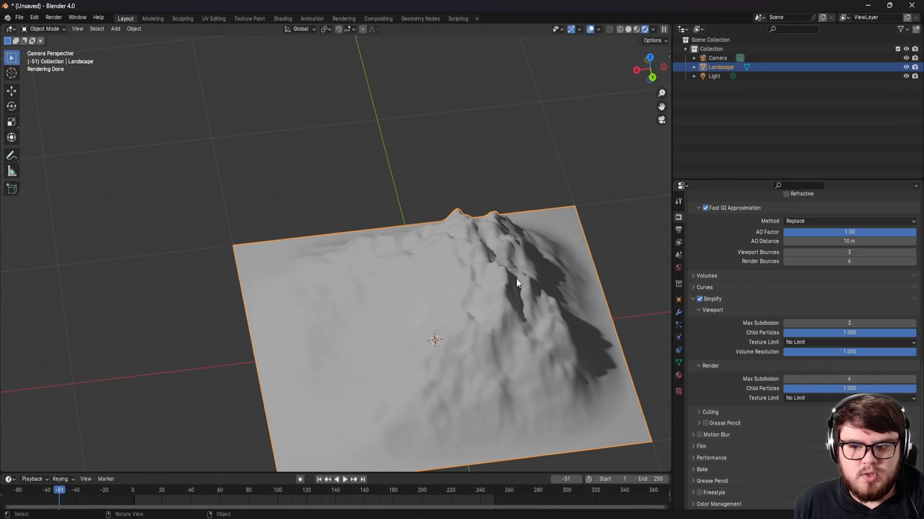
left_click(848, 343)
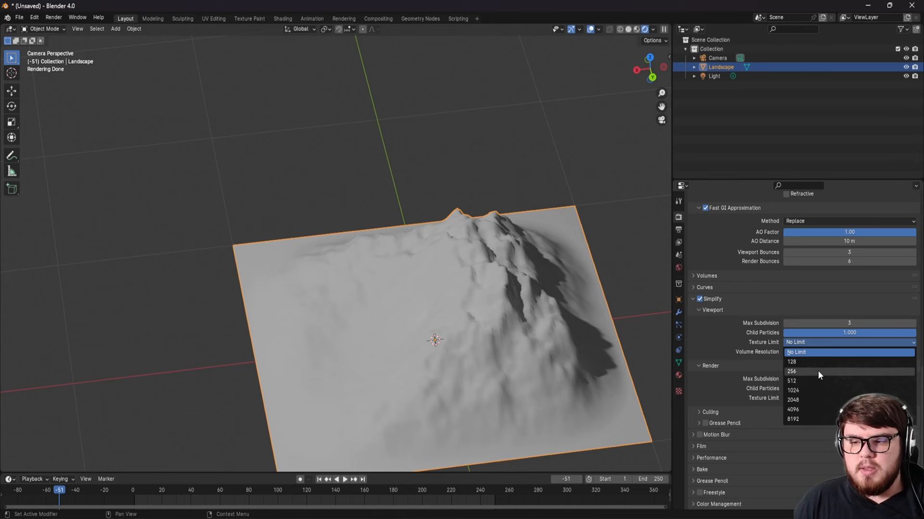
left_click(791, 381)
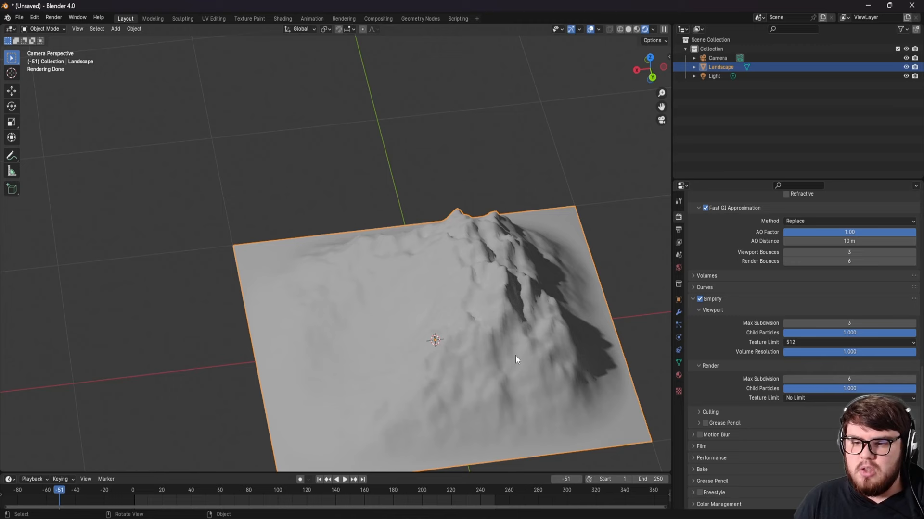
mouse_move(837, 399)
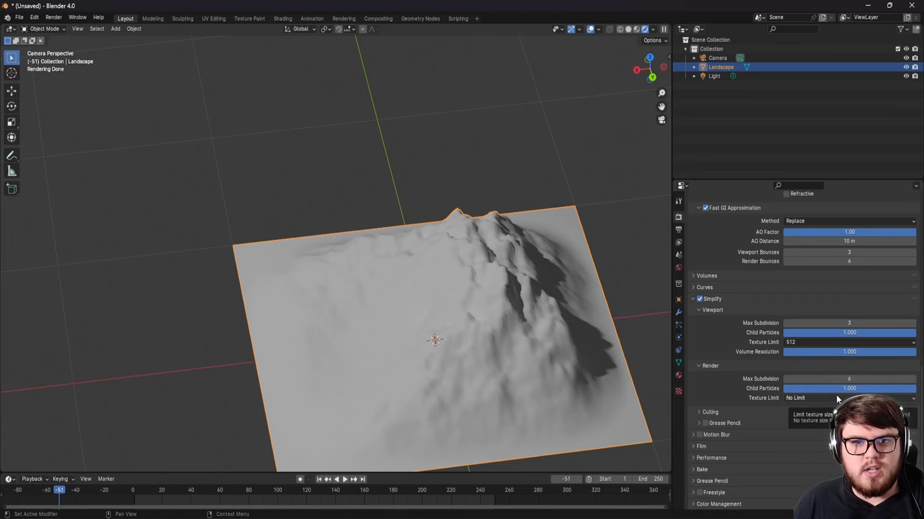